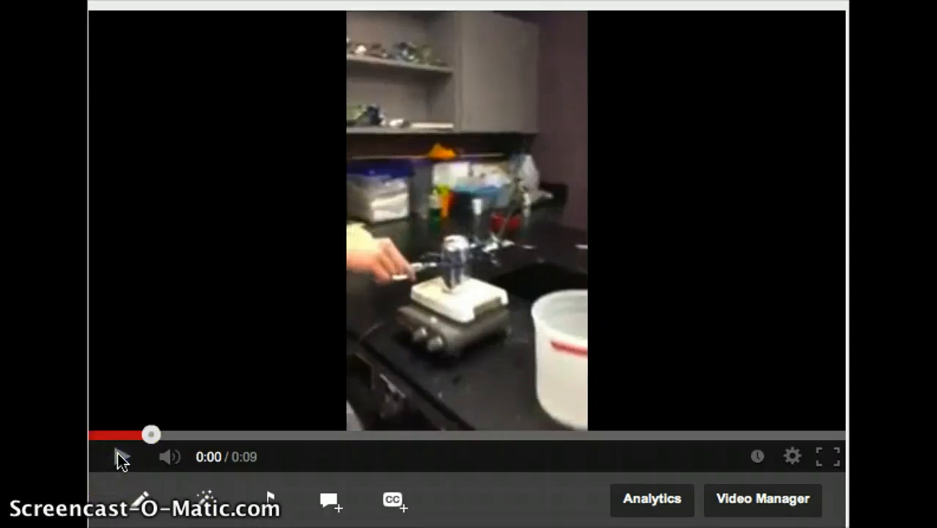
Start playback of the nine-second lab video of the can on the hot plate
{"action": "left_click", "coordinate": [120, 456]}
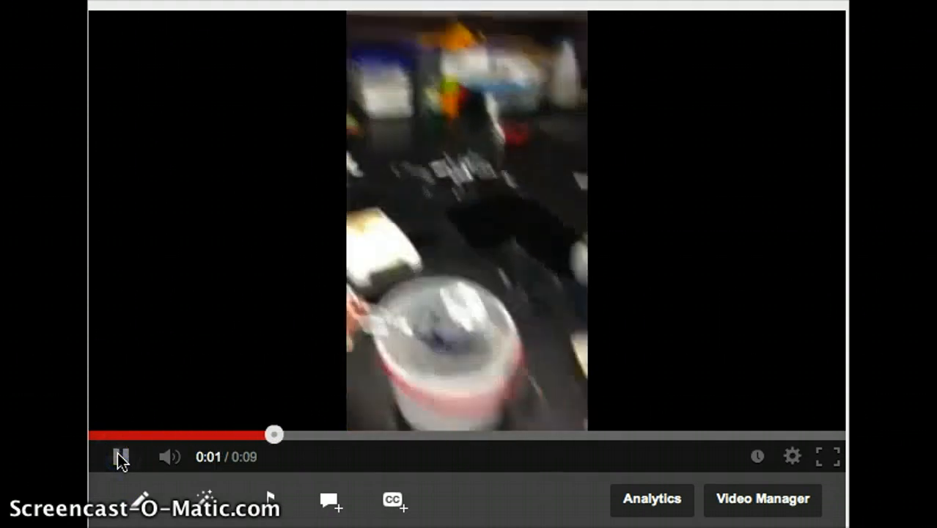